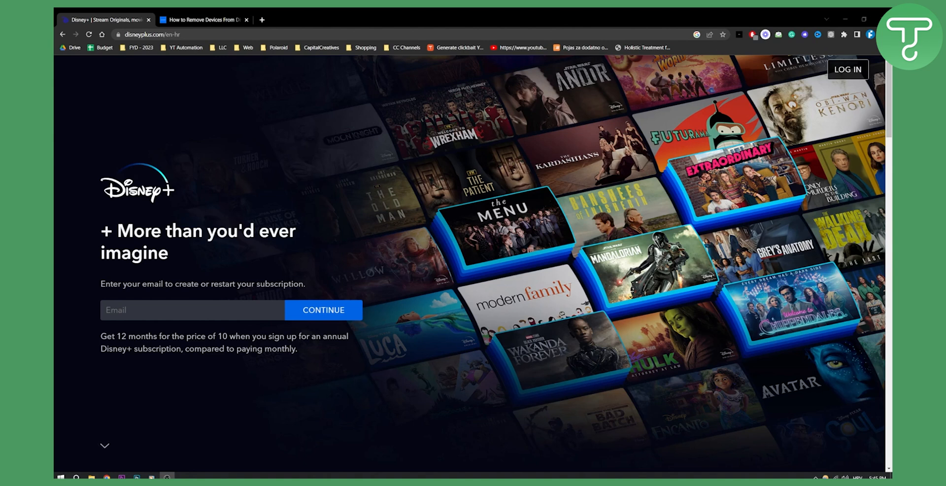
Switch to the Business Insider guide and scroll to step 3, Log Out Of All Devices
left_click(202, 19)
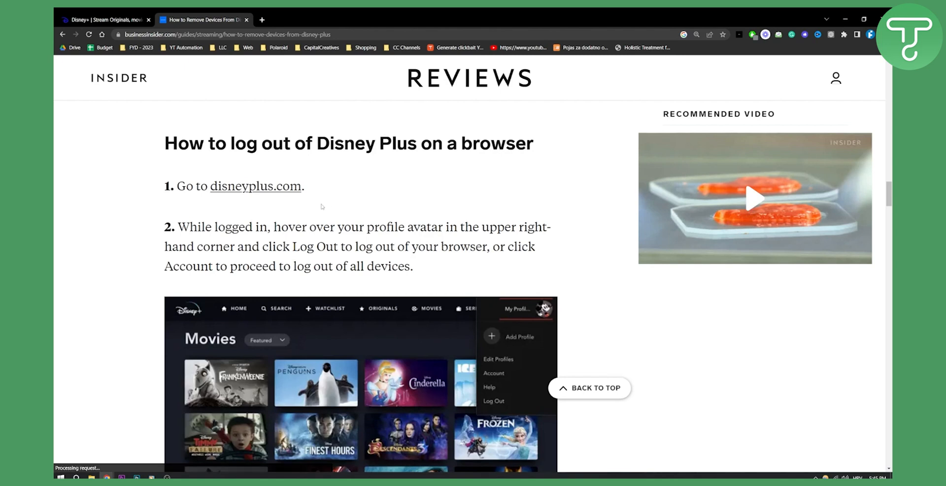
scroll("down", 3)
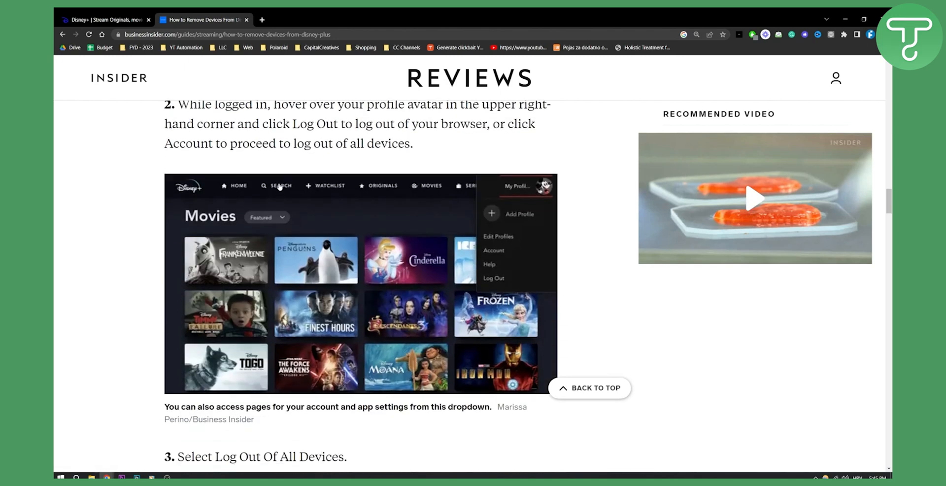
scroll("down", 3)
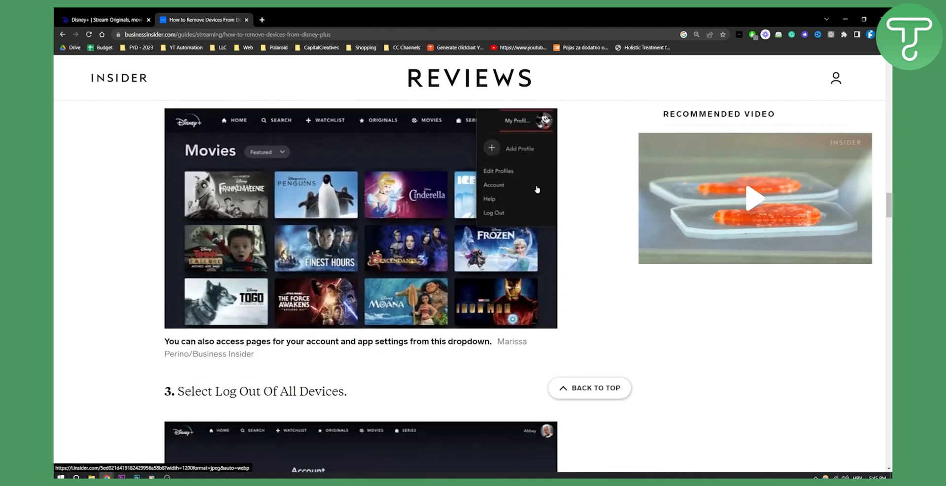
scroll("down", 3)
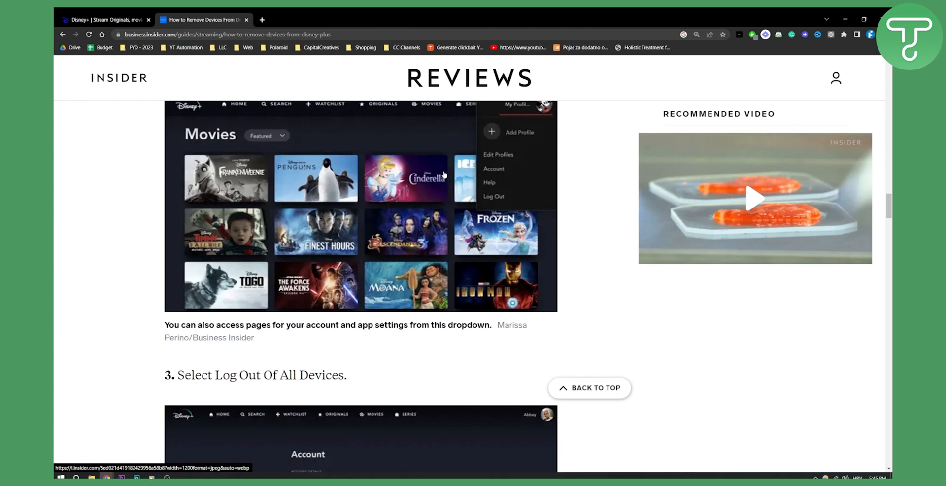
mouse_move(437, 172)
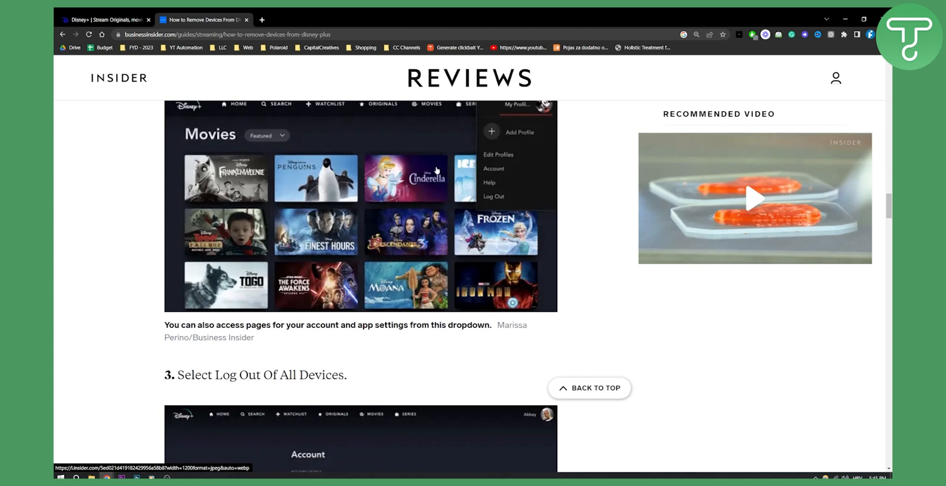
Scroll down to step 4, entering your password, and its confirmation screenshot
scroll("down", 3)
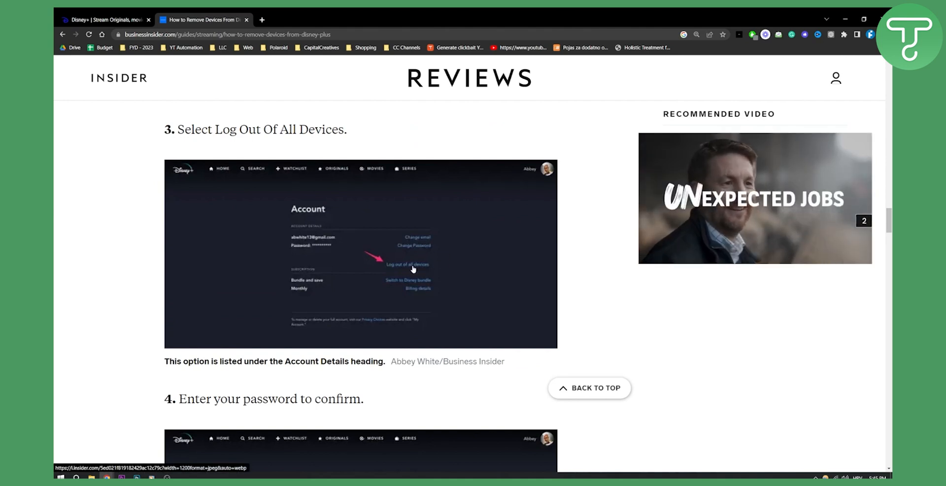
scroll("down", 3)
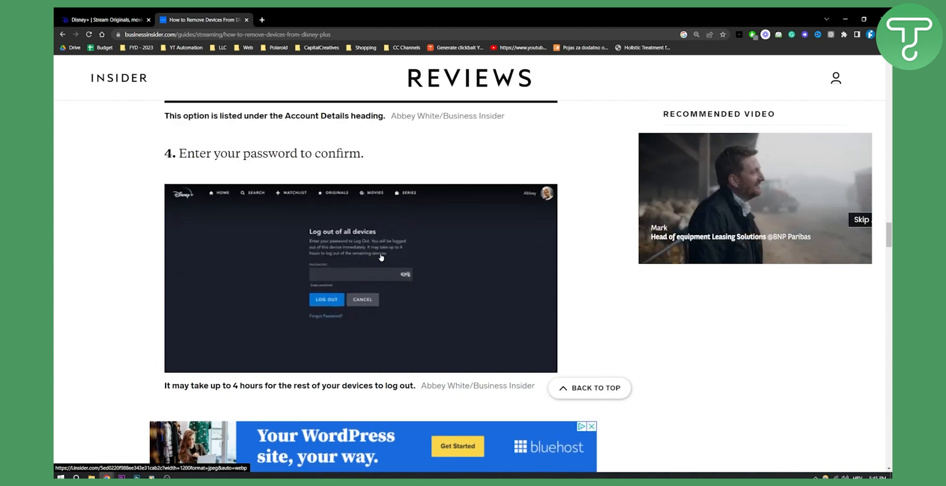